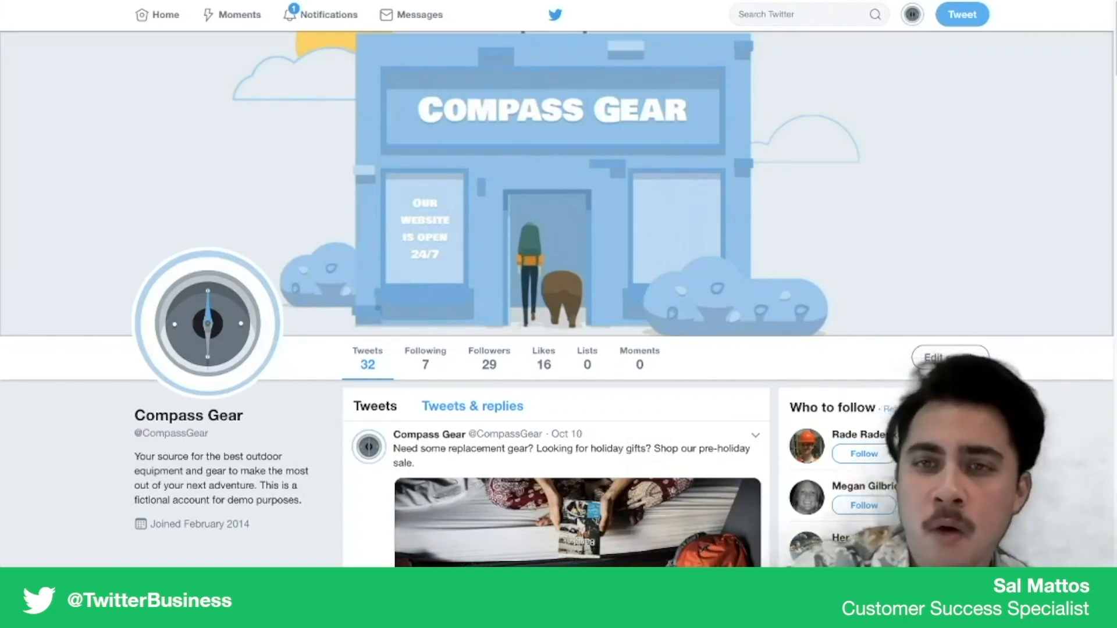
mouse_move(911, 14)
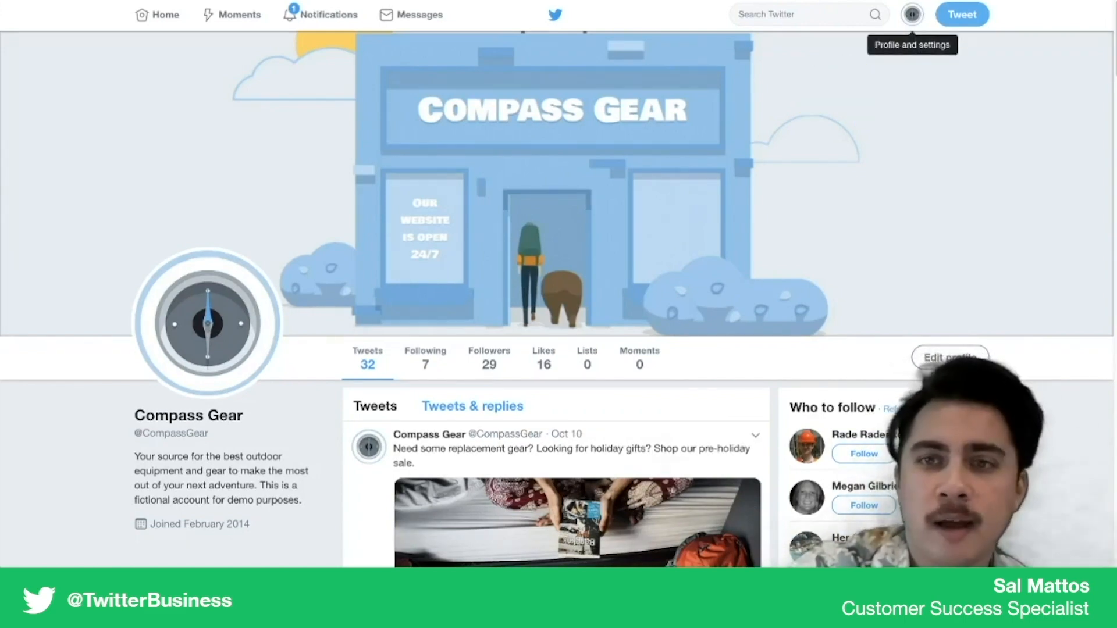
Step: Open the Compass Gear profile and settings menu from the top-right avatar
left_click(911, 14)
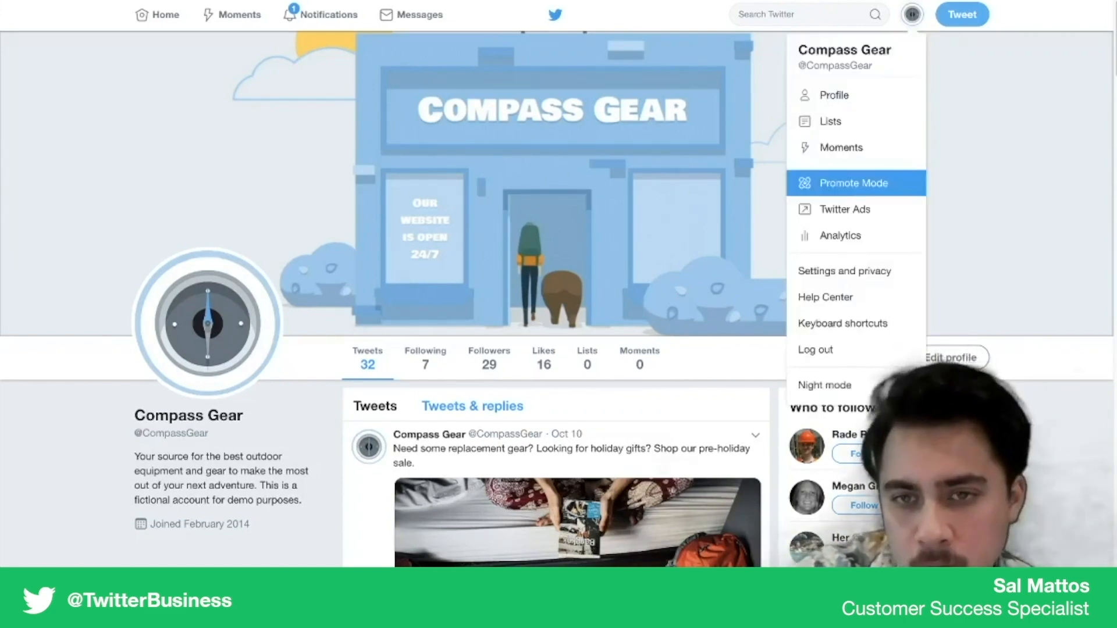
mouse_move(844, 209)
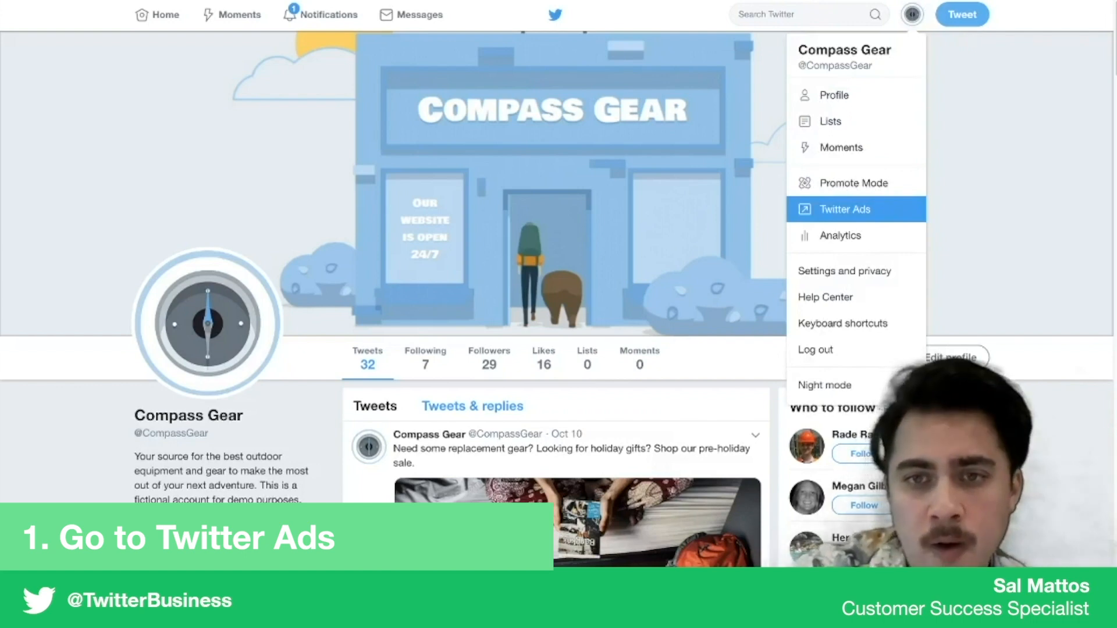
Step: Enter Twitter Ads Manager for Compass Gear and bring up the Creatives menu
left_click(844, 208)
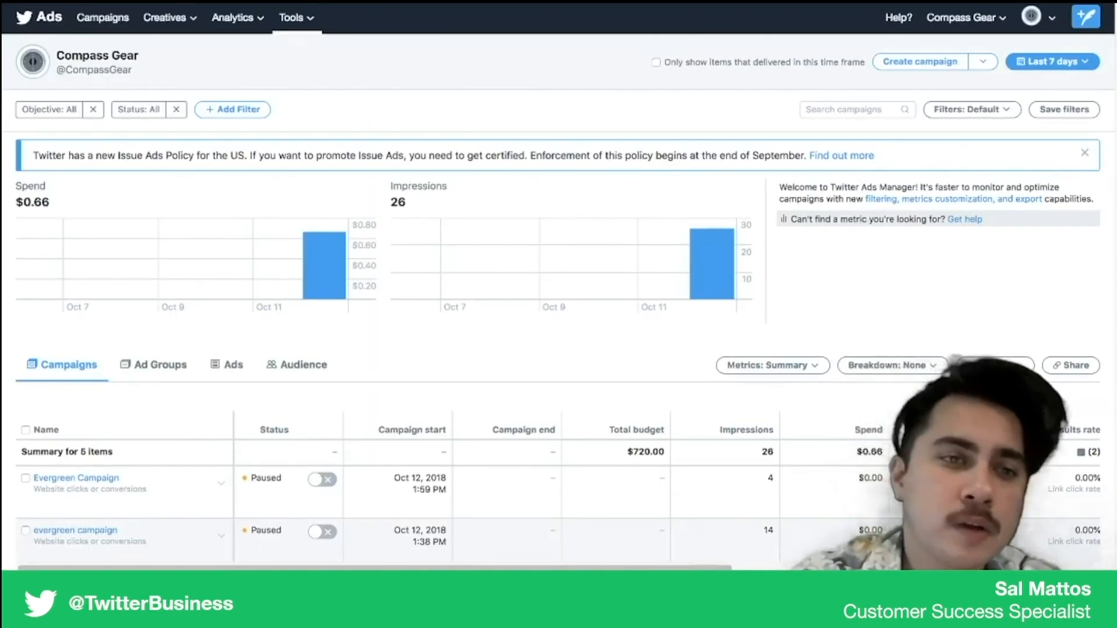
left_click(166, 17)
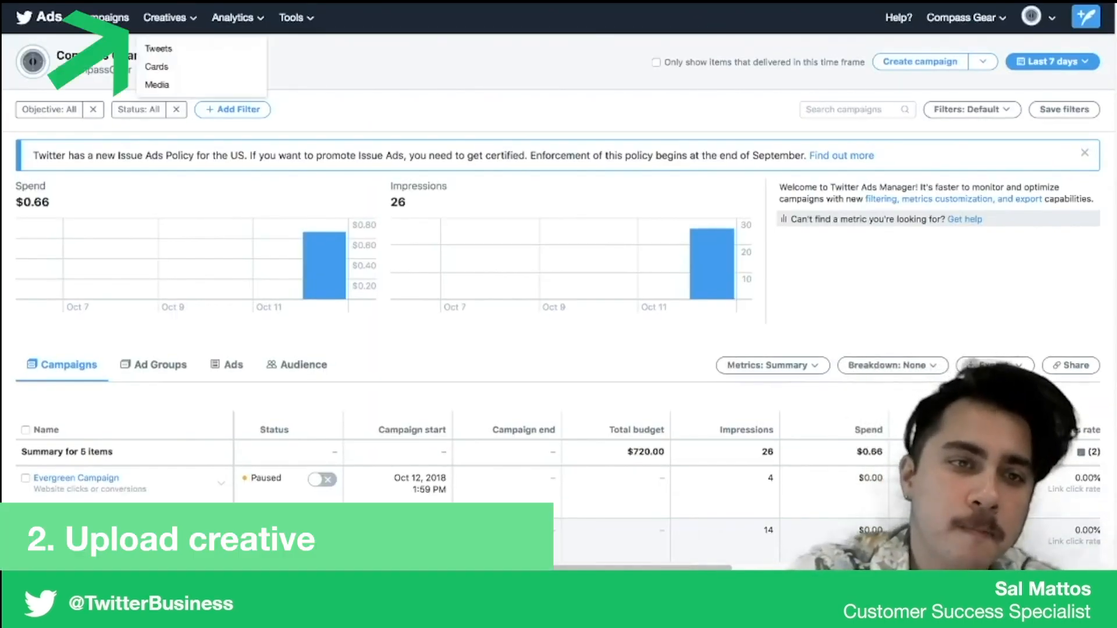
mouse_move(156, 85)
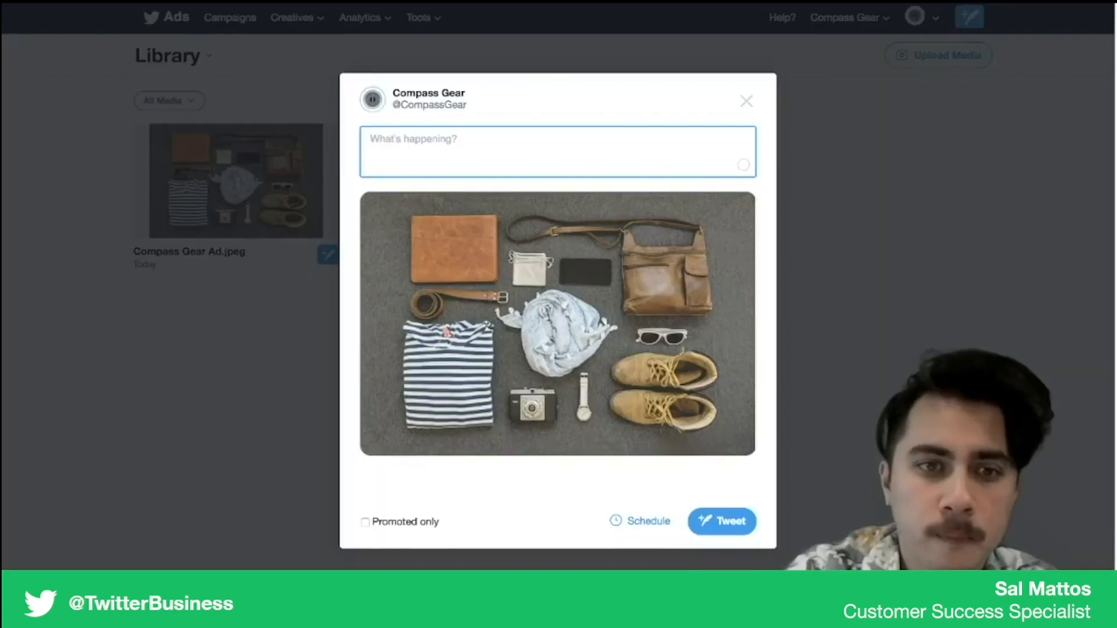
Step: Post a promoted-only gear-photo tweet: 'Do you have outdoor aficionados in your life? Shop our…'
type("Do you have outdoor aficionados in your life? Shop our selection of giftable gear, at any price point.")
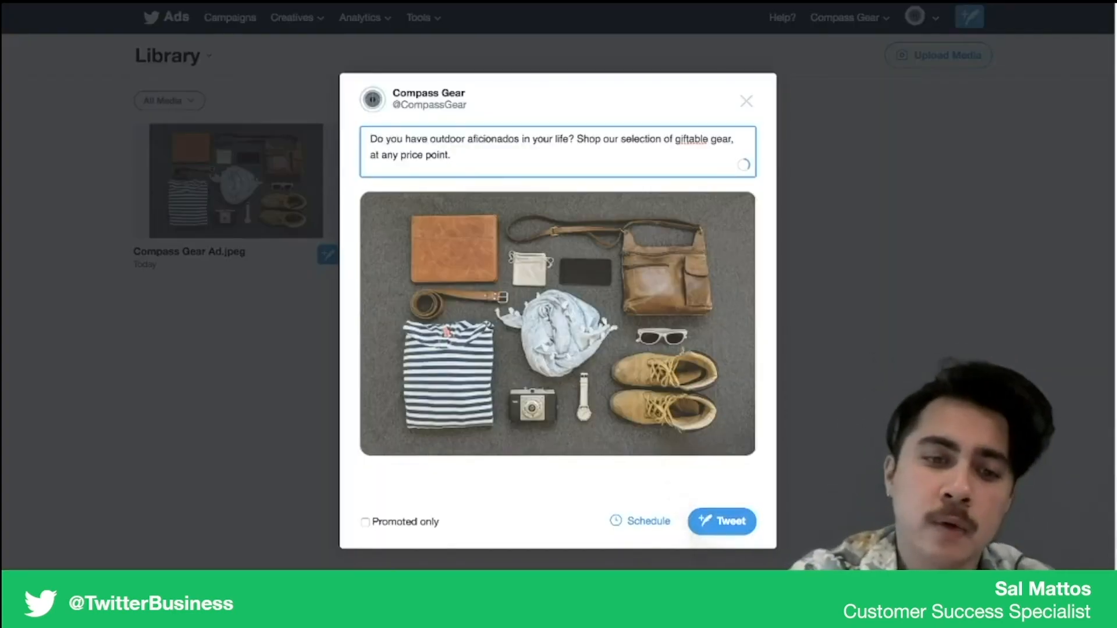
left_click(366, 522)
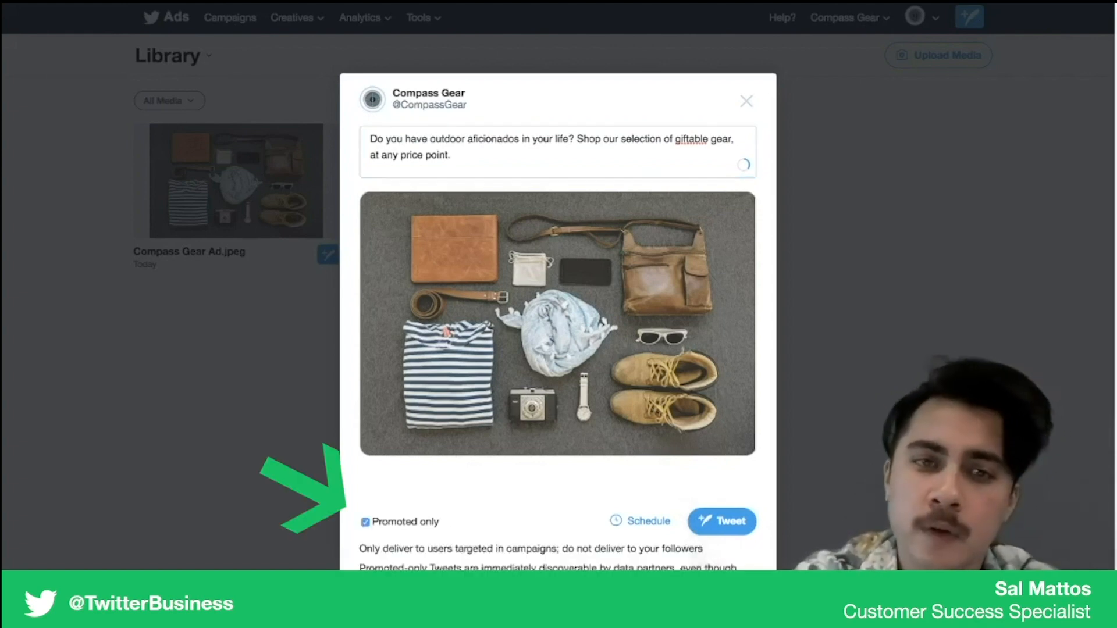
scroll("down", 3)
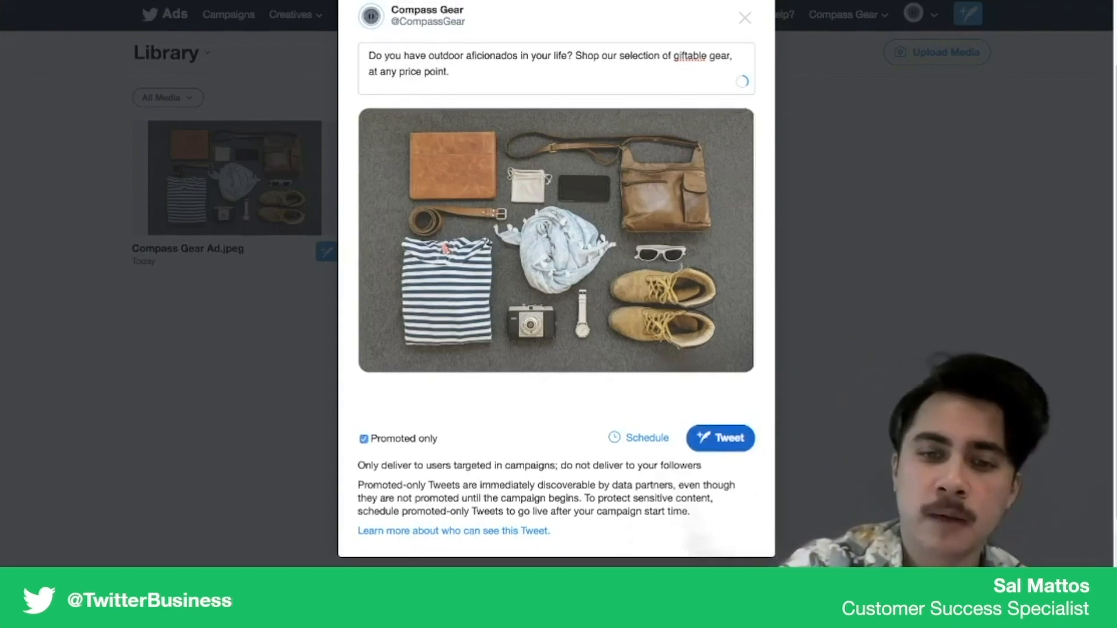
left_click(720, 437)
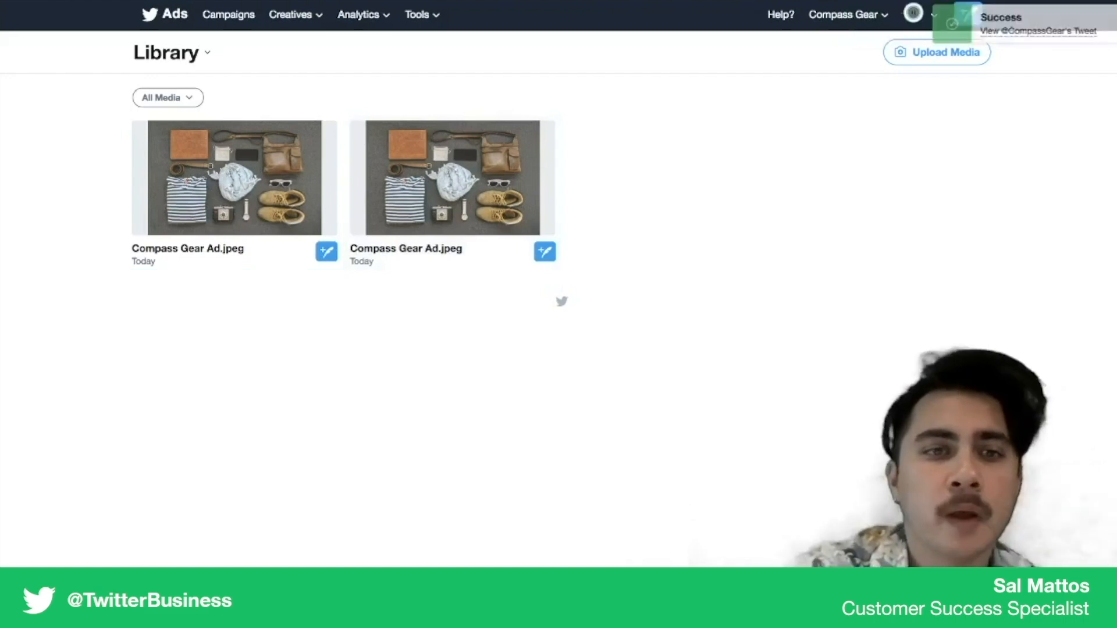
Step: From the Cards library, begin a new Website Card via Create Card
left_click(292, 14)
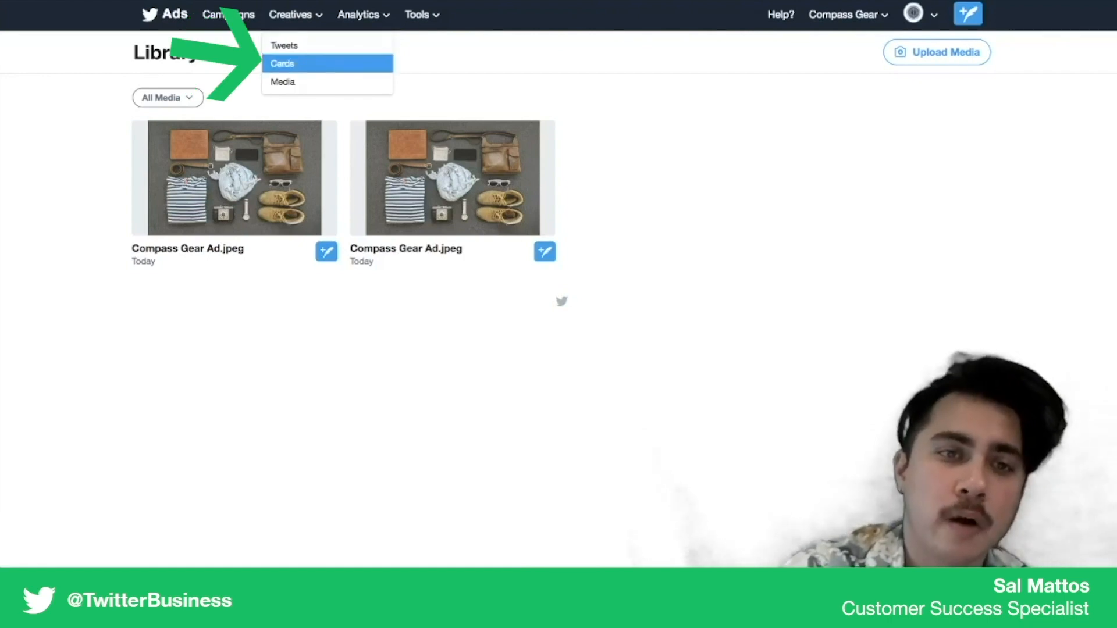
left_click(282, 63)
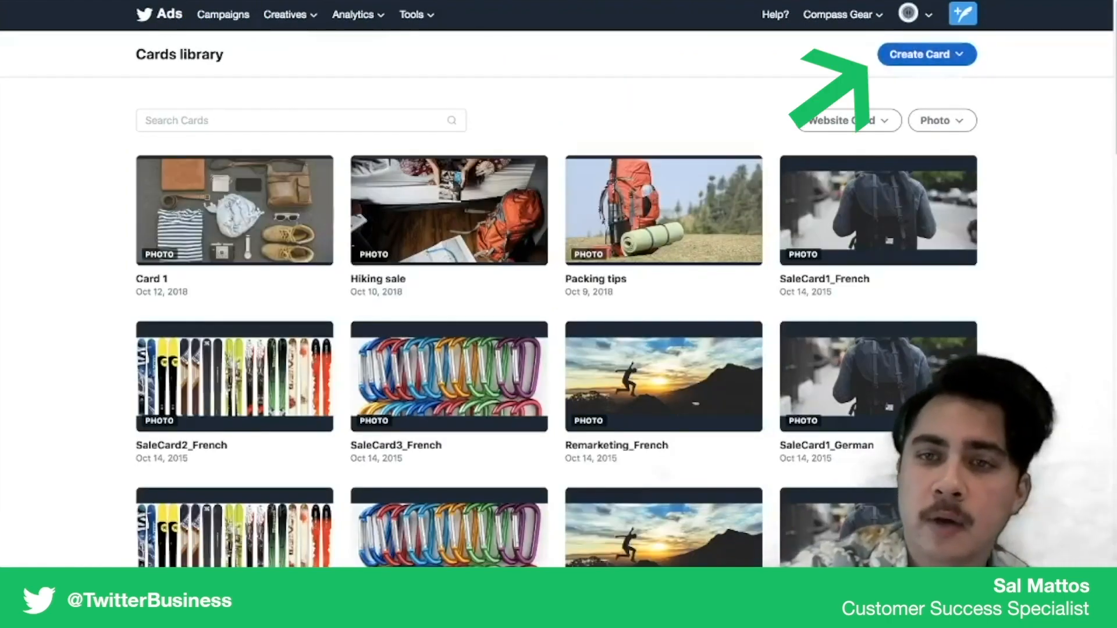
left_click(927, 54)
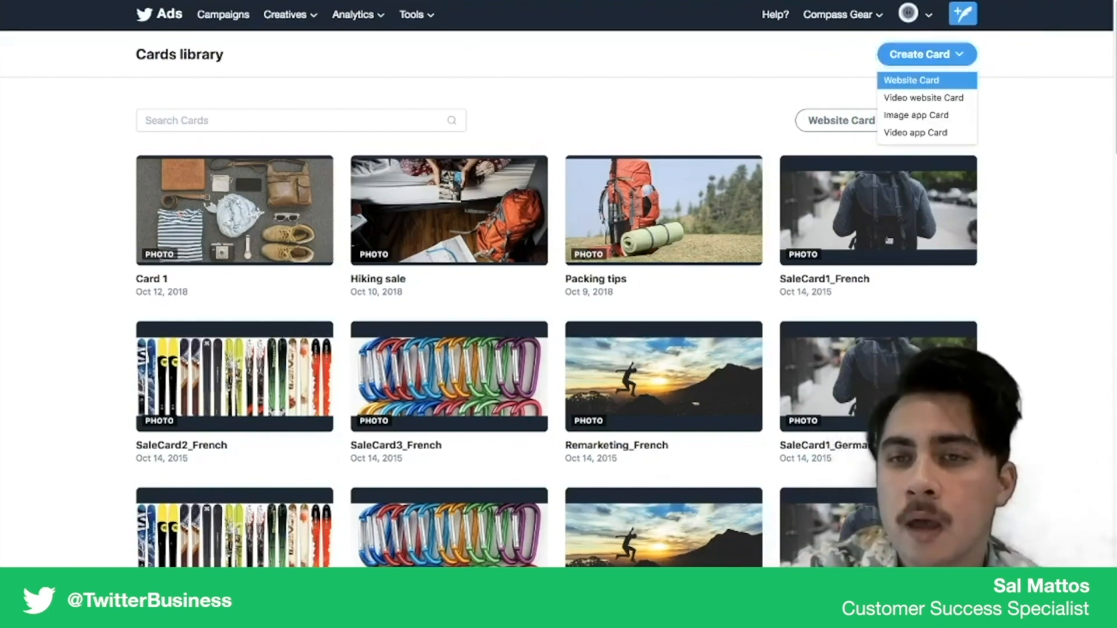
left_click(911, 80)
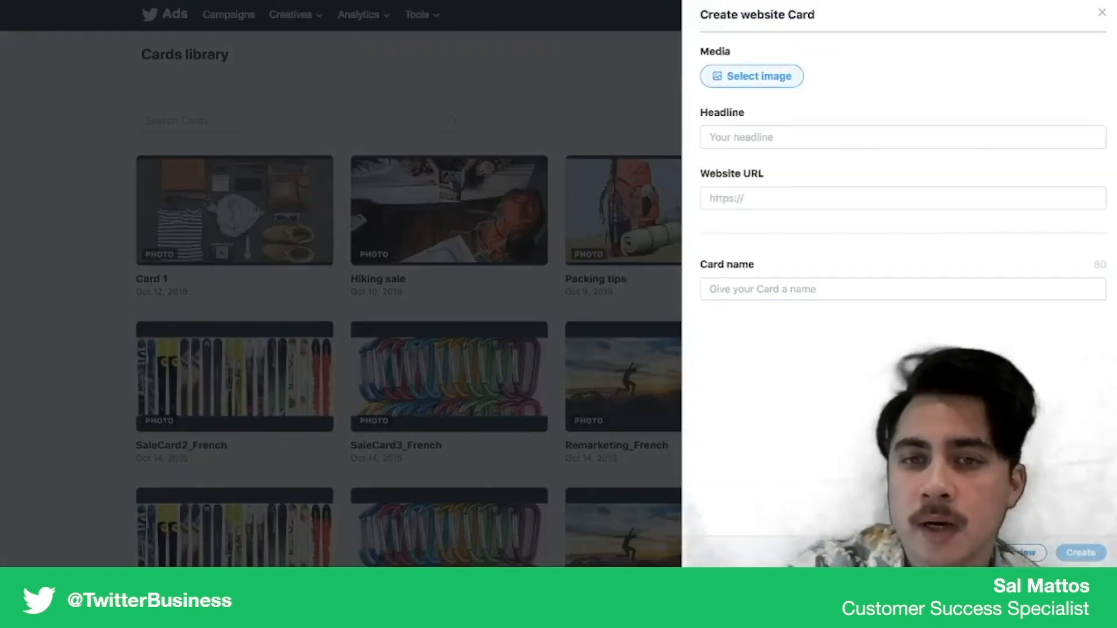
Step: Attach the gear photo cropped 1.91:1 and set headline 'Free shipping and 10% off with the coupon code TWITTER'
left_click(751, 76)
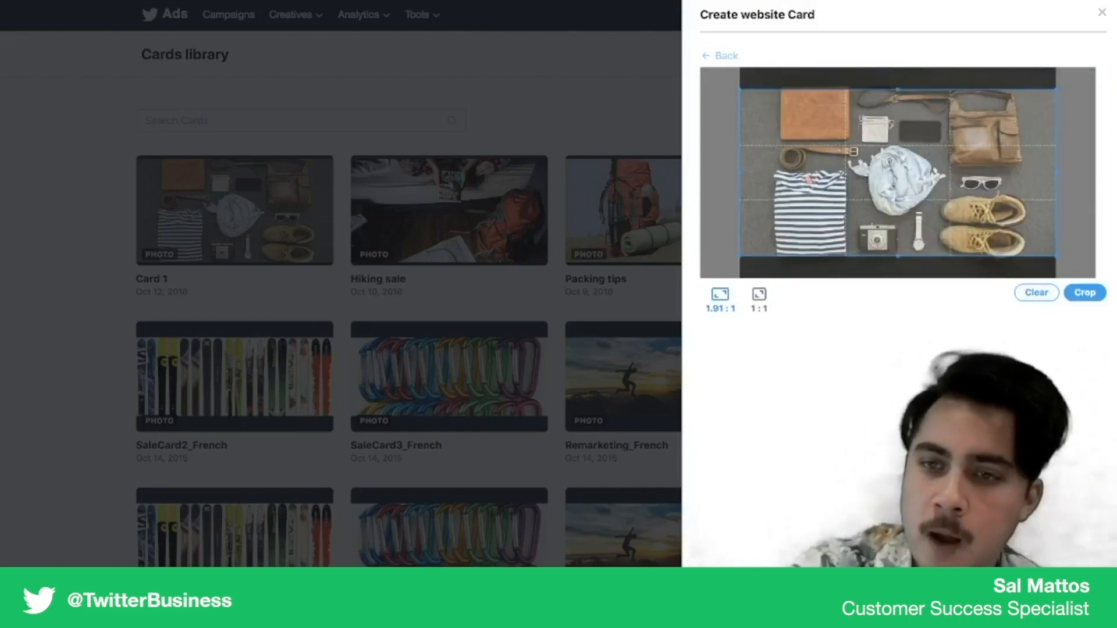
left_click(1083, 293)
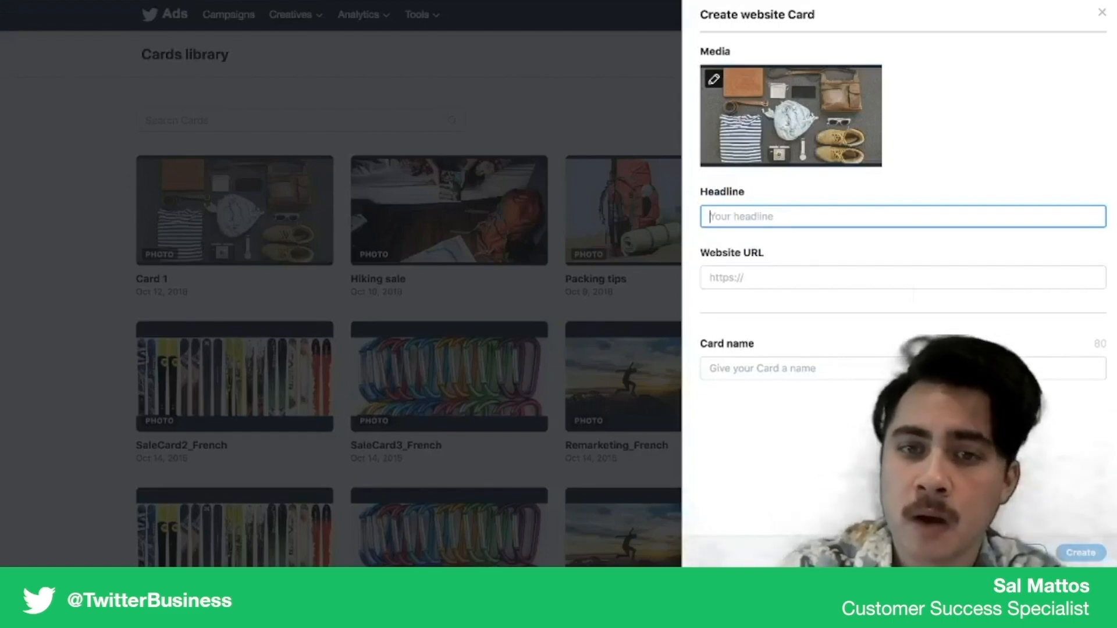
type("Free shipping and 10% off with the coupon code TWITTER")
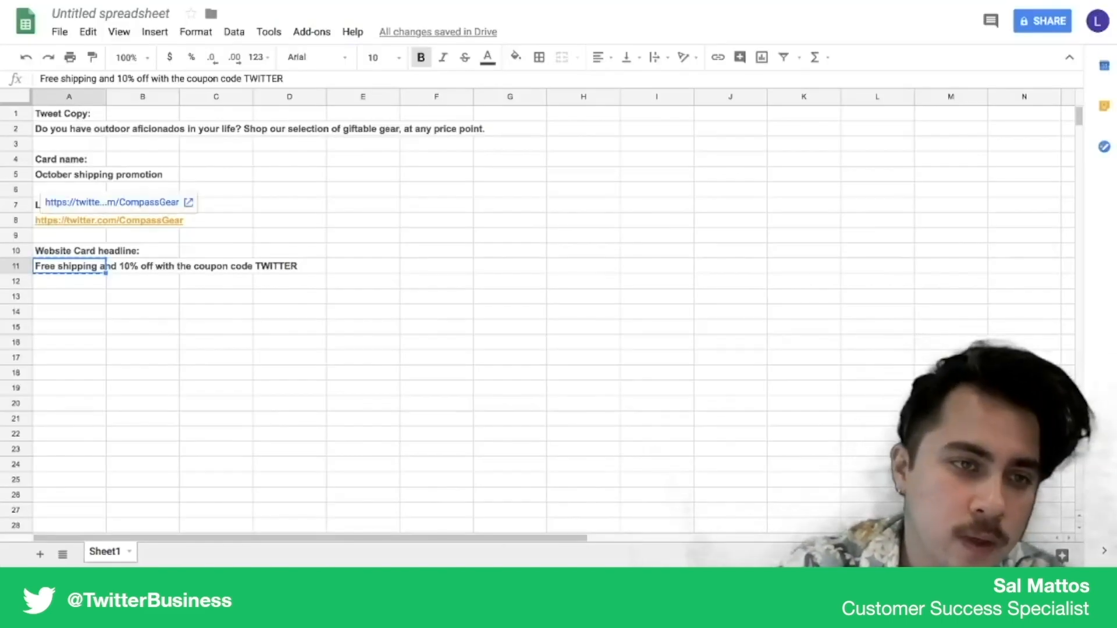
left_click(108, 220)
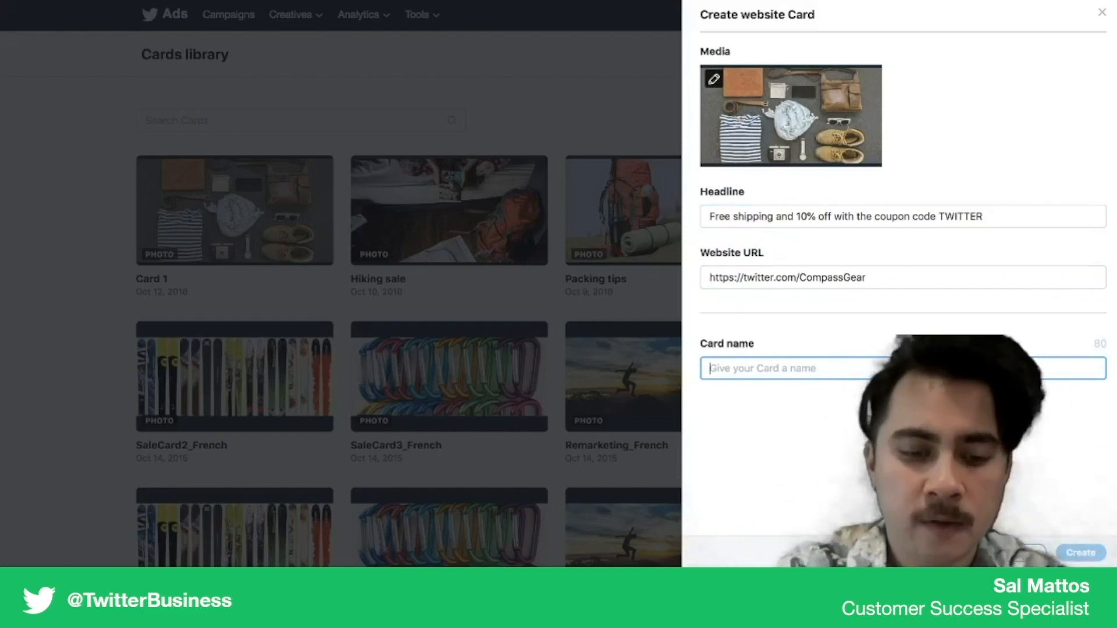
Step: Name the website card 'Card1' and create it
type("Card1")
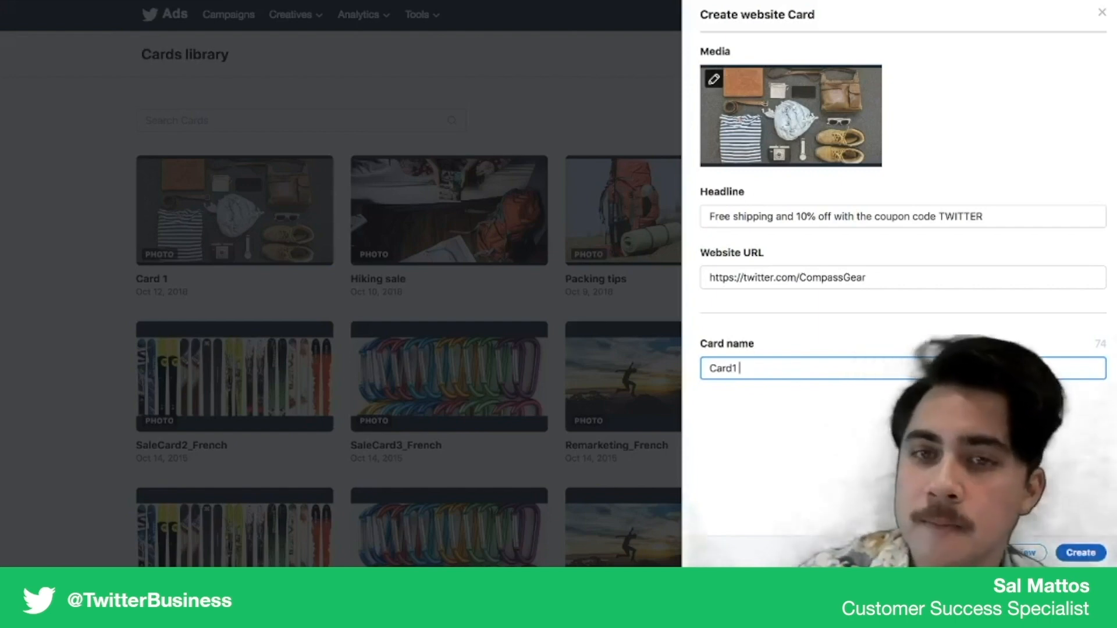
left_click(1080, 553)
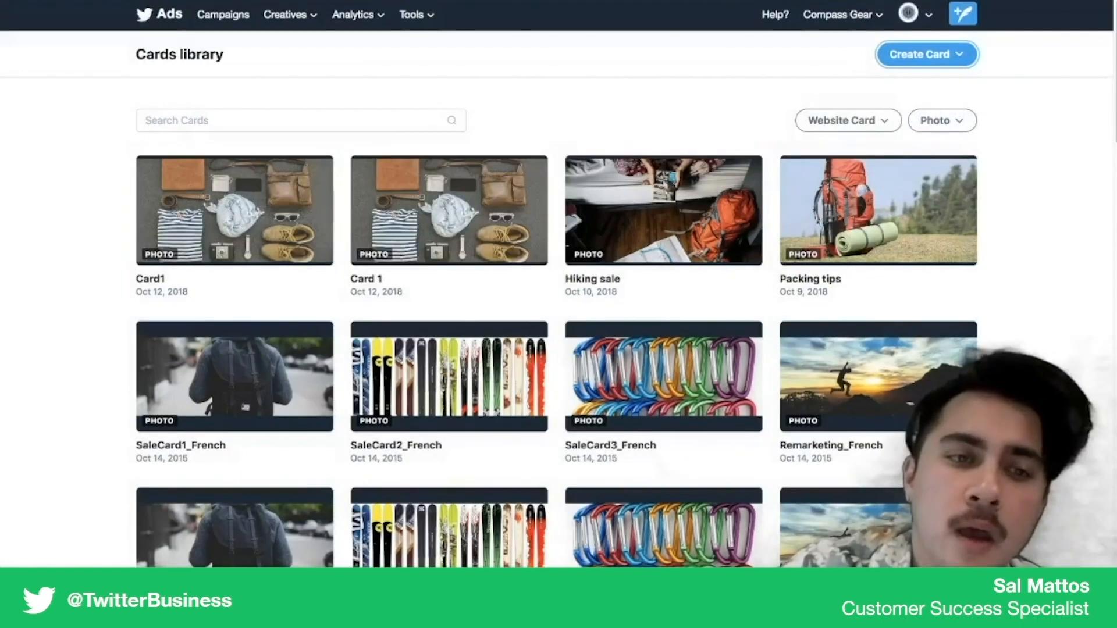
Step: Preview Card1 and open a tweet composer with that card attached
left_click(234, 210)
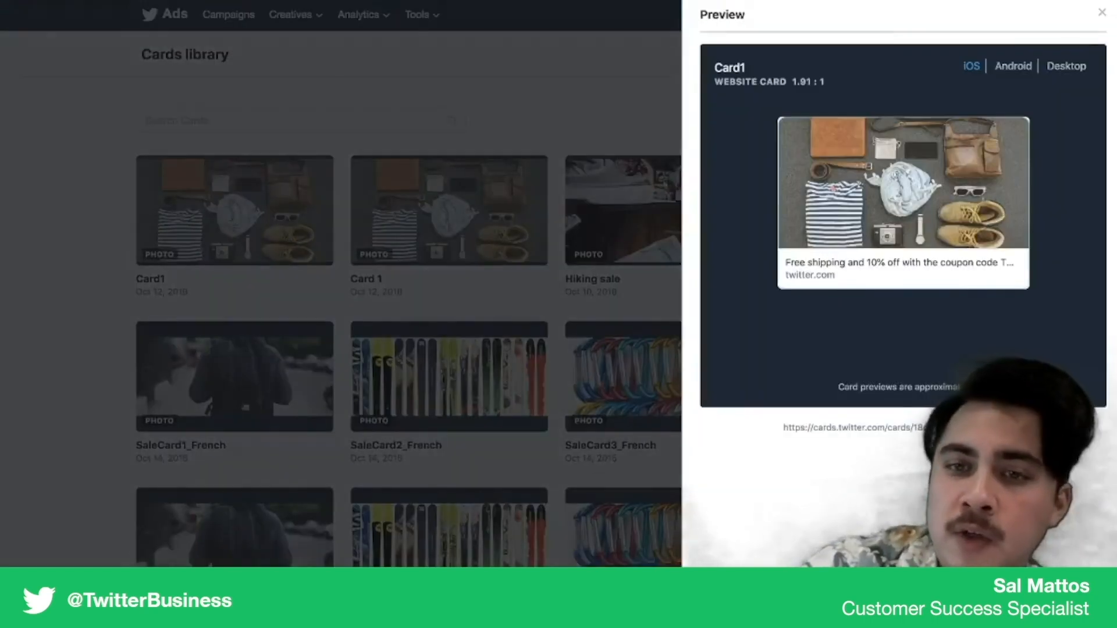
left_click(1102, 12)
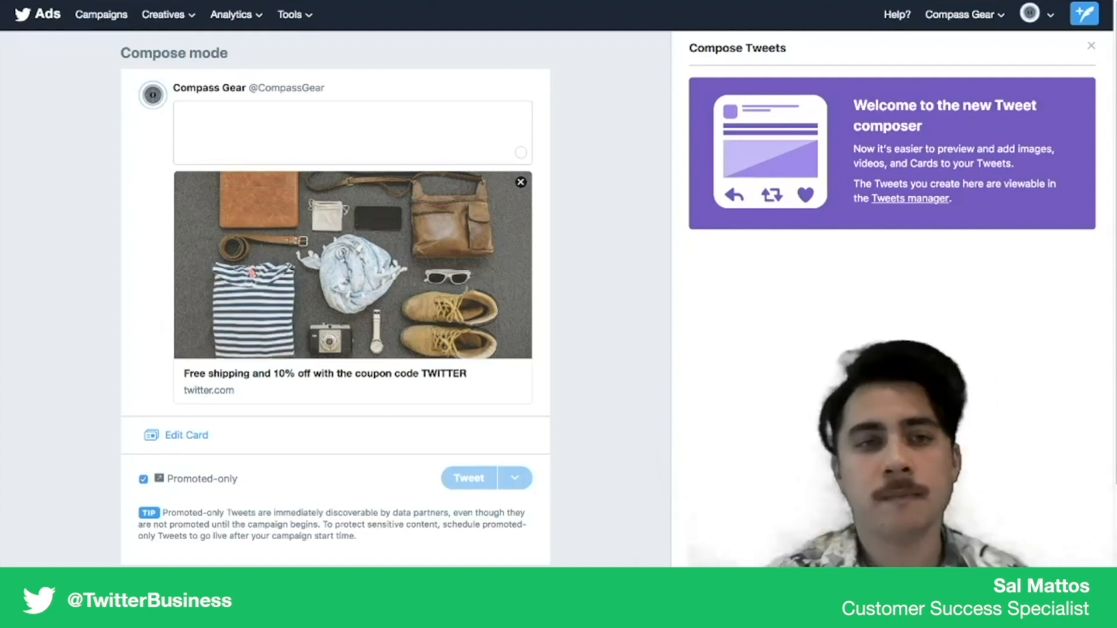
Step: Enter the outdoor aficionados gift-shopping copy and send the promoted-only tweet with Card1
left_click(352, 133)
type("Do you have outdoor aficionados in your life? Shop our selection of giftable gear, at any price point.")
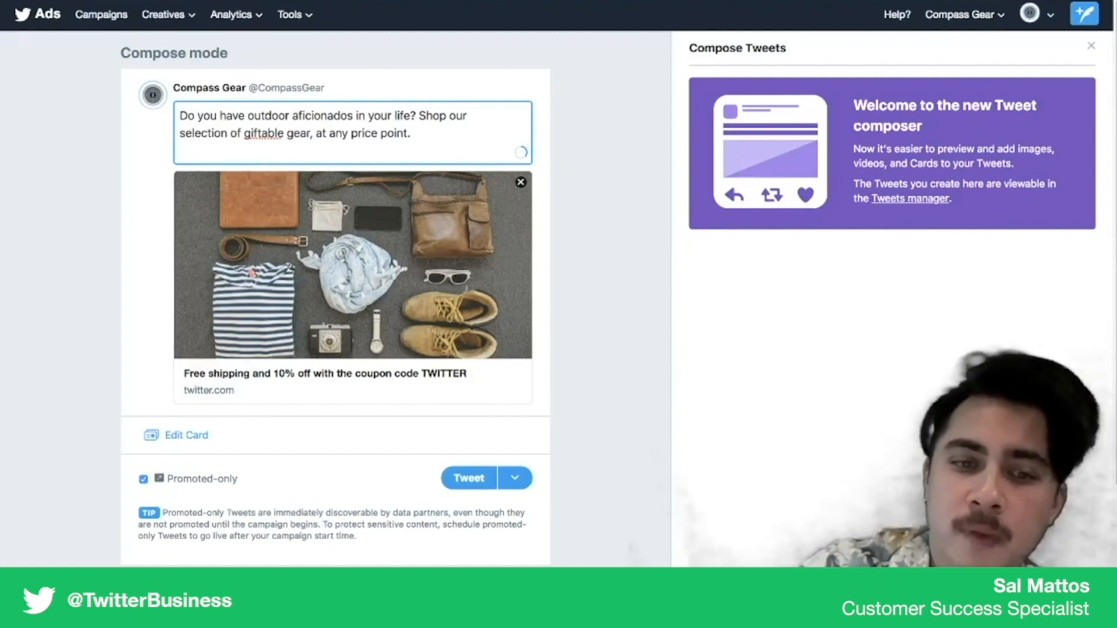
left_click(468, 478)
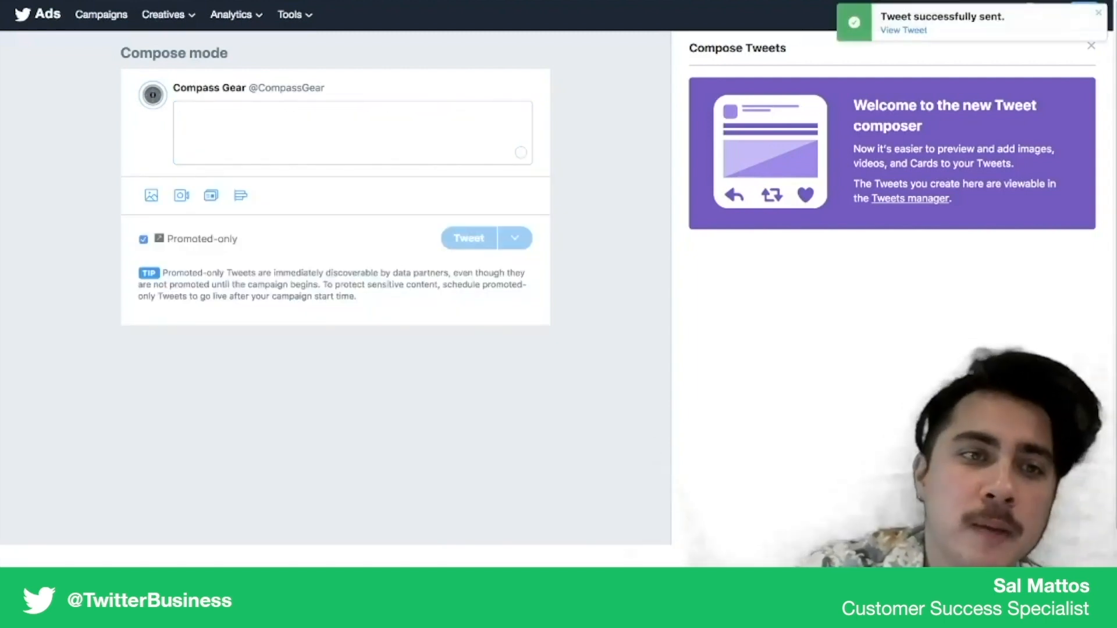
left_click(165, 14)
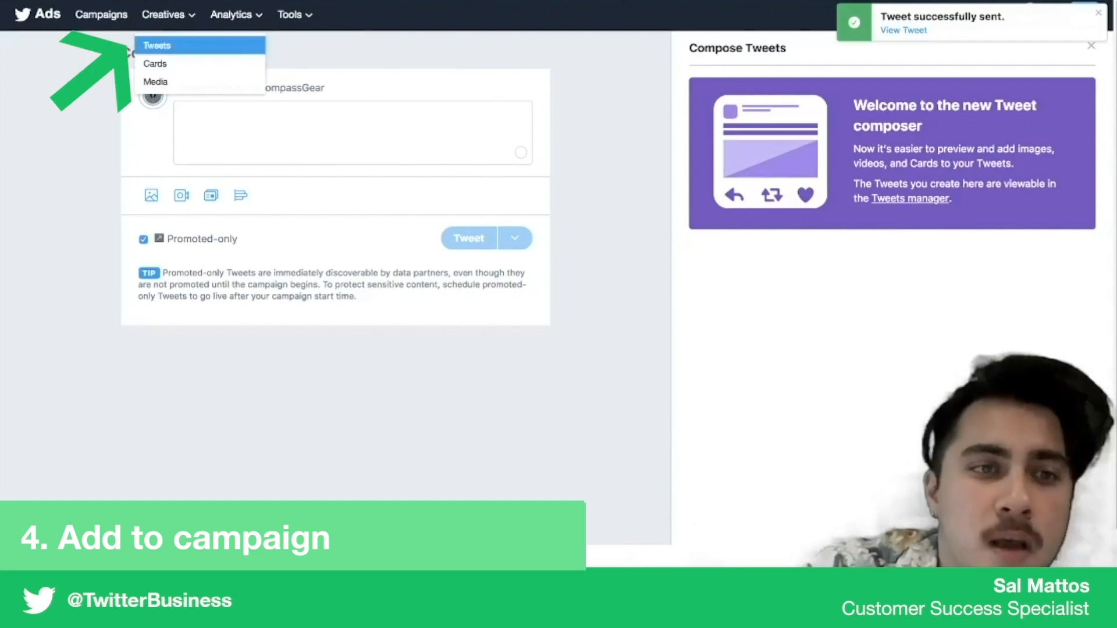
Step: Browse the Promoted-only Tweets list to find the gear photo and Card1 tweets
left_click(157, 45)
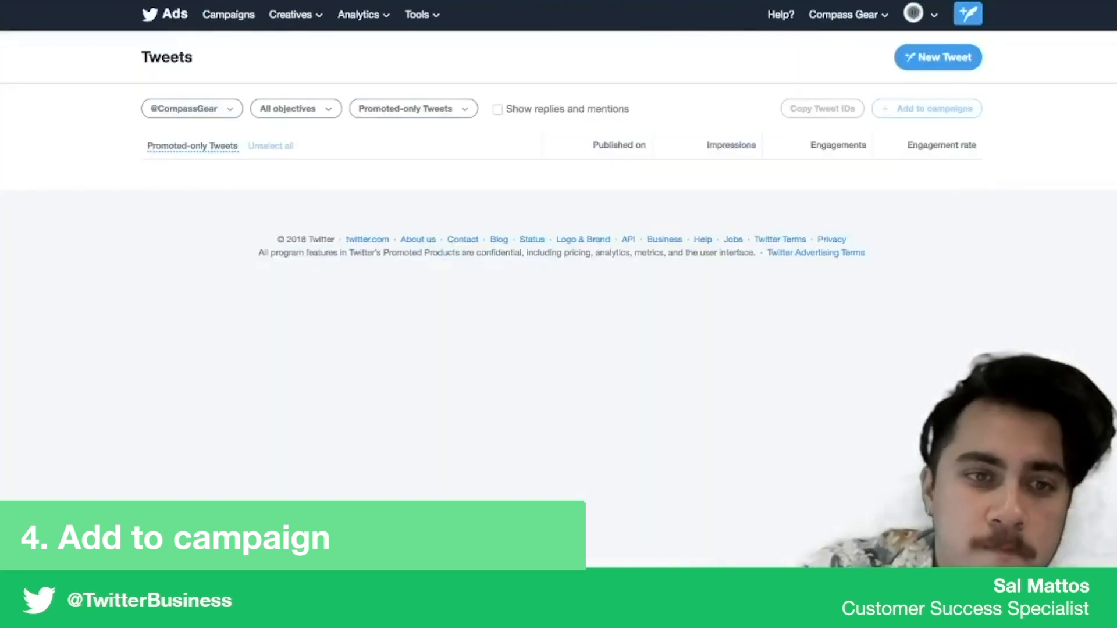
left_click(406, 108)
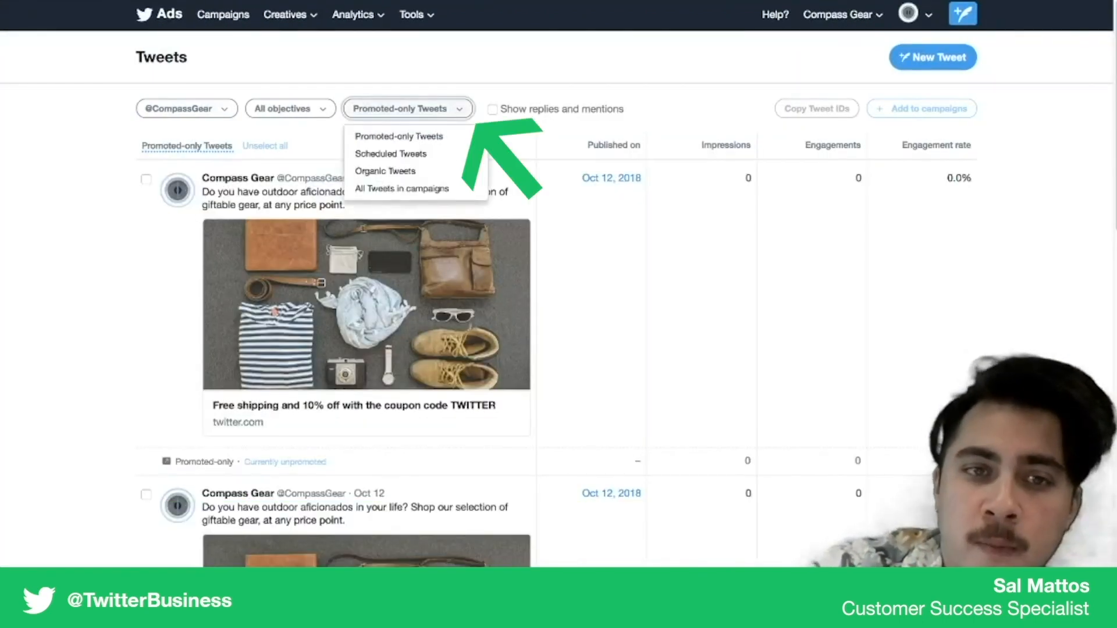
scroll("down", 3)
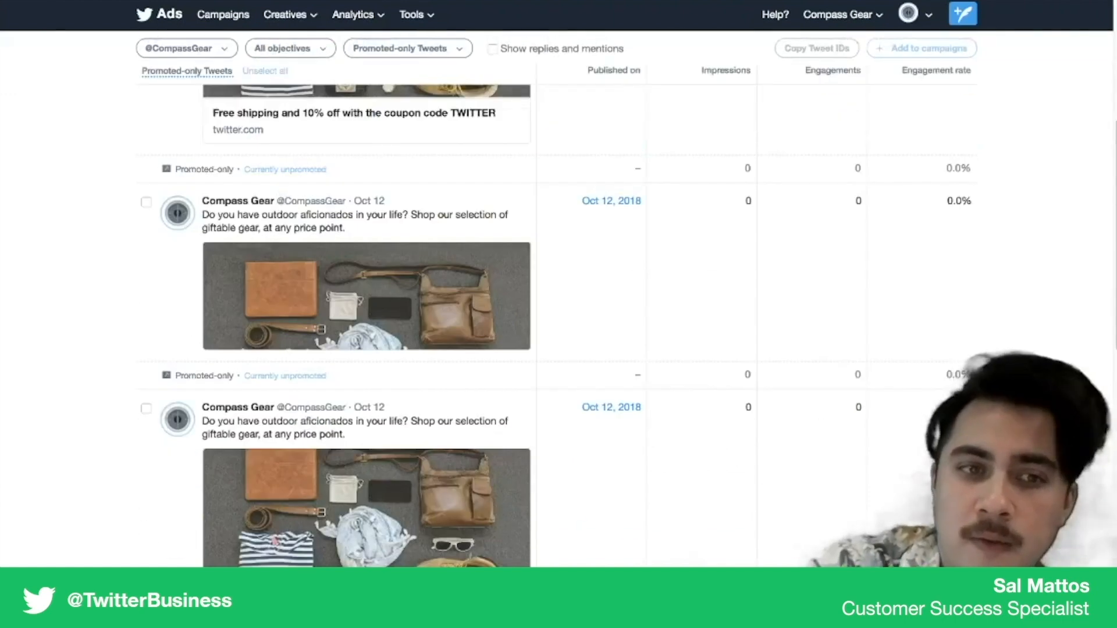